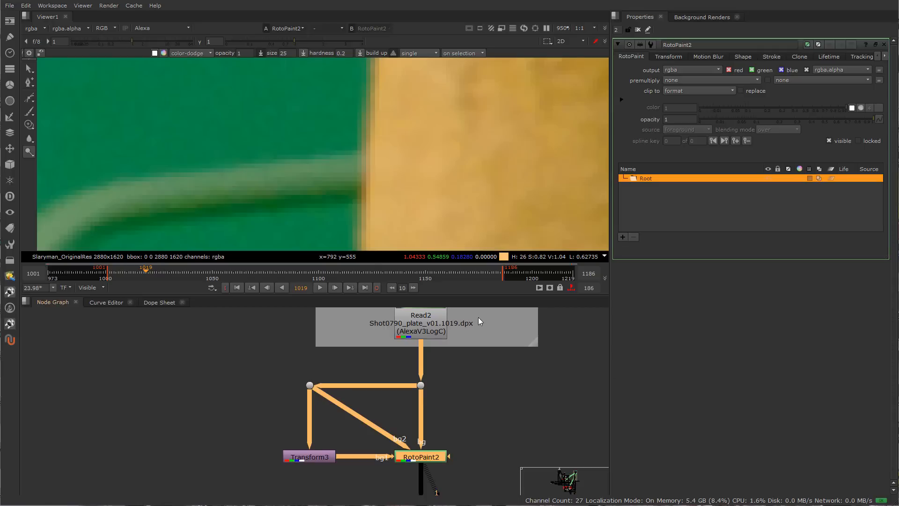
{"action": "mouse_move", "coordinate": [361, 166]}
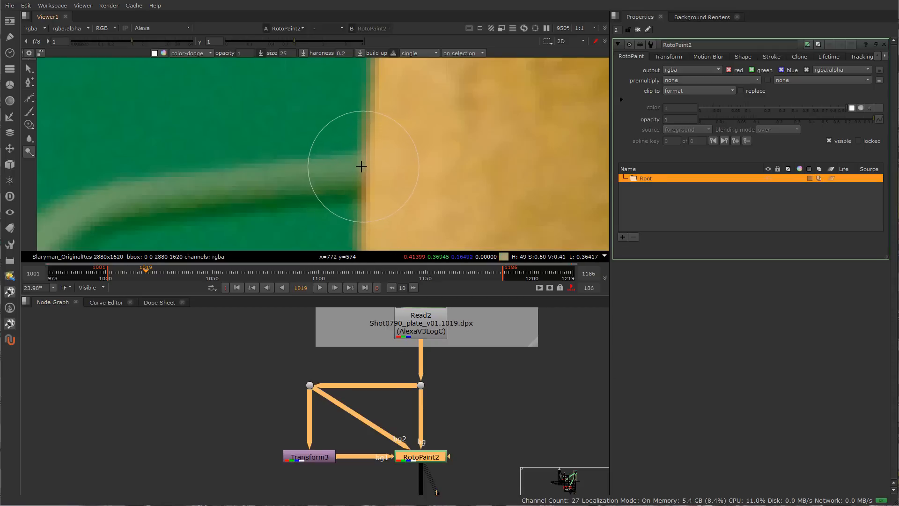
{"action": "mouse_move", "coordinate": [362, 158]}
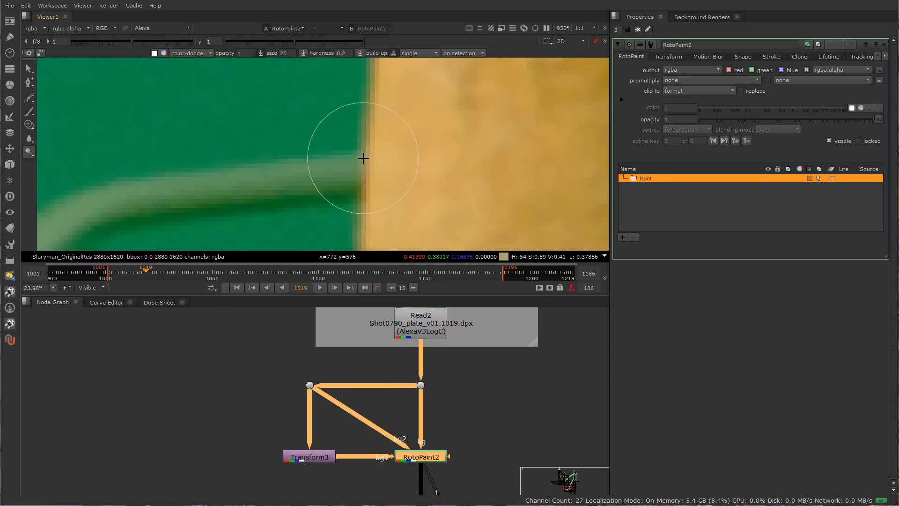
{"action": "mouse_move", "coordinate": [356, 193]}
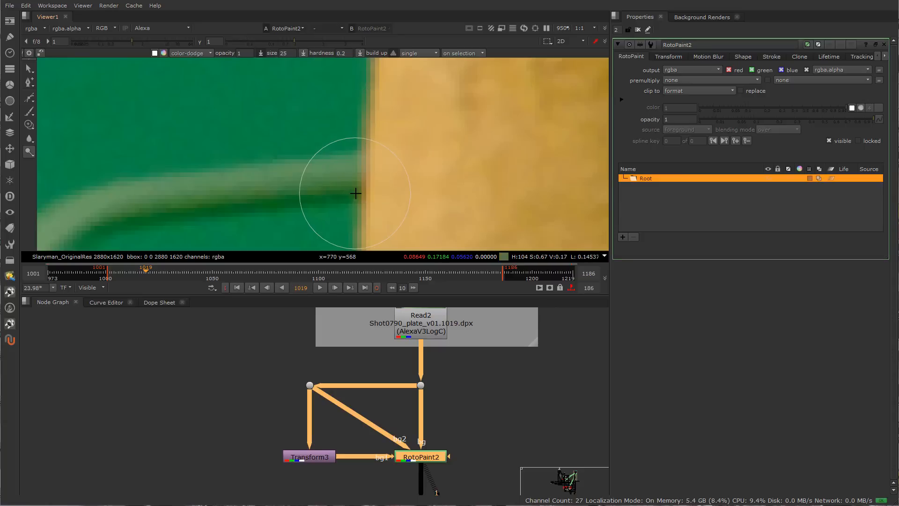
{"action": "mouse_move", "coordinate": [357, 185]}
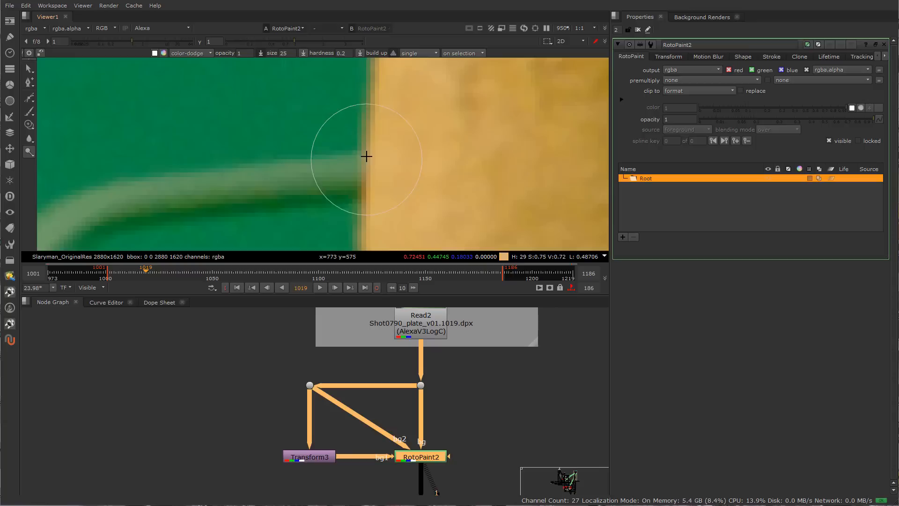
{"action": "mouse_move", "coordinate": [361, 196]}
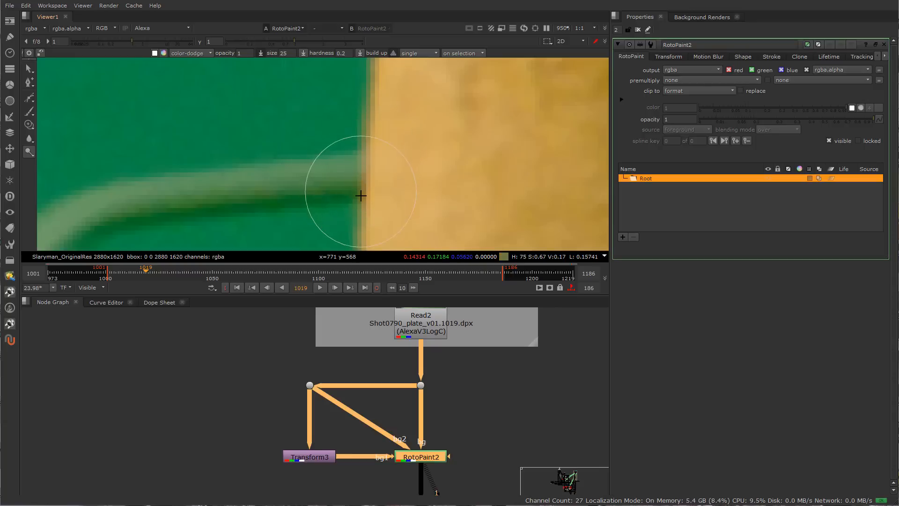
{"action": "mouse_move", "coordinate": [256, 176]}
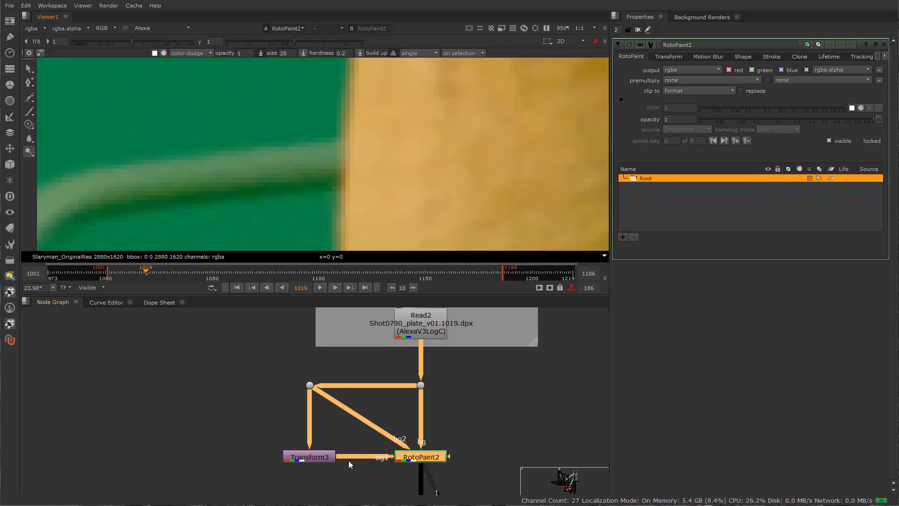
{"action": "mouse_move", "coordinate": [49, 119]}
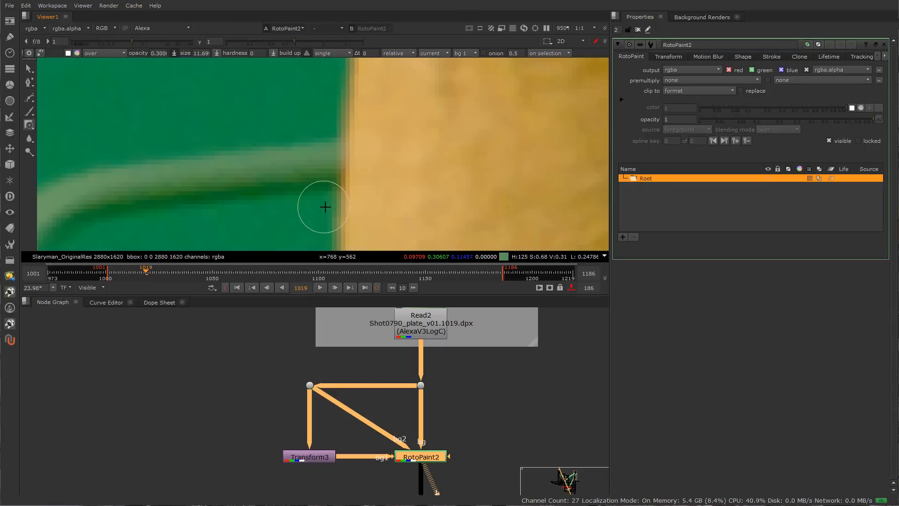
Paint a reveal stroke from bg1 at 0.3 opacity over the pale arm beside the wall.
{"action": "left_click_drag", "start_coordinate": [324, 207], "coordinate": [276, 188]}
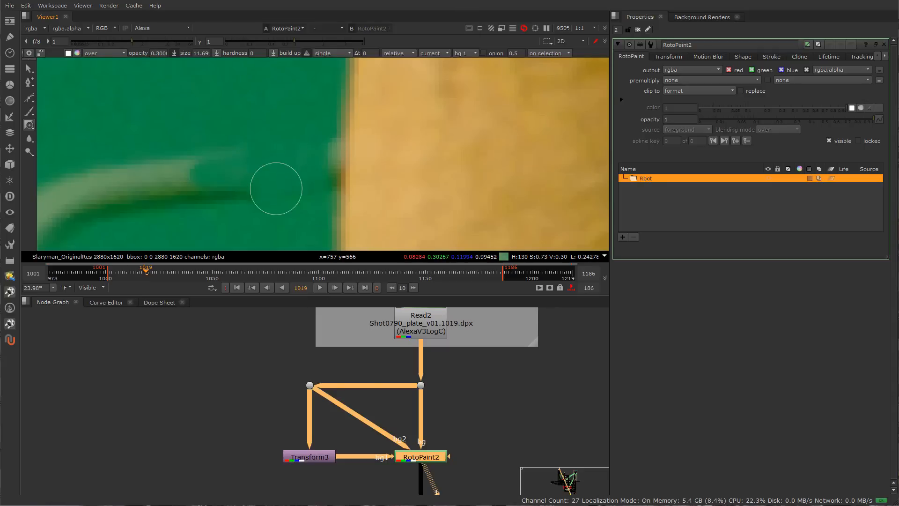
{"action": "mouse_move", "coordinate": [323, 155]}
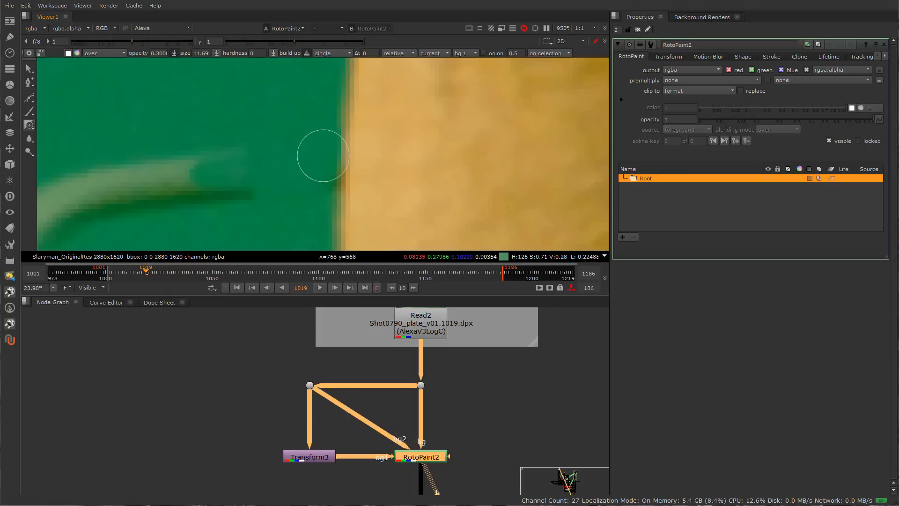
{"action": "mouse_move", "coordinate": [328, 165]}
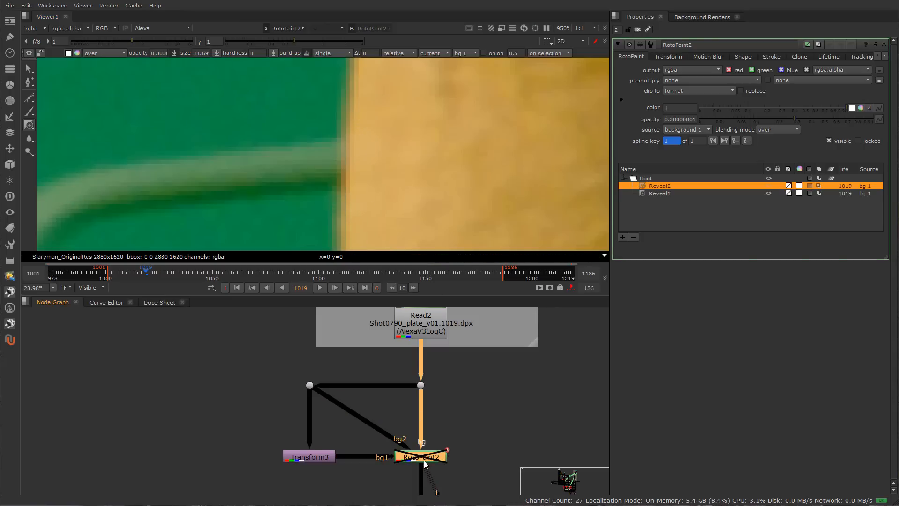
Re-enable RotoPaint2 so Reveal1 and Reveal2 hide the pale arm again.
{"action": "left_click", "coordinate": [420, 455]}
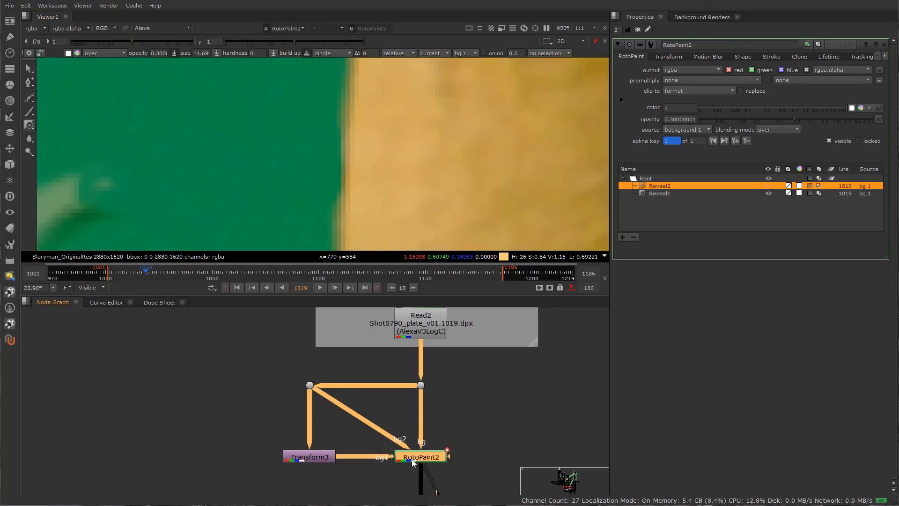
{"action": "mouse_move", "coordinate": [354, 158]}
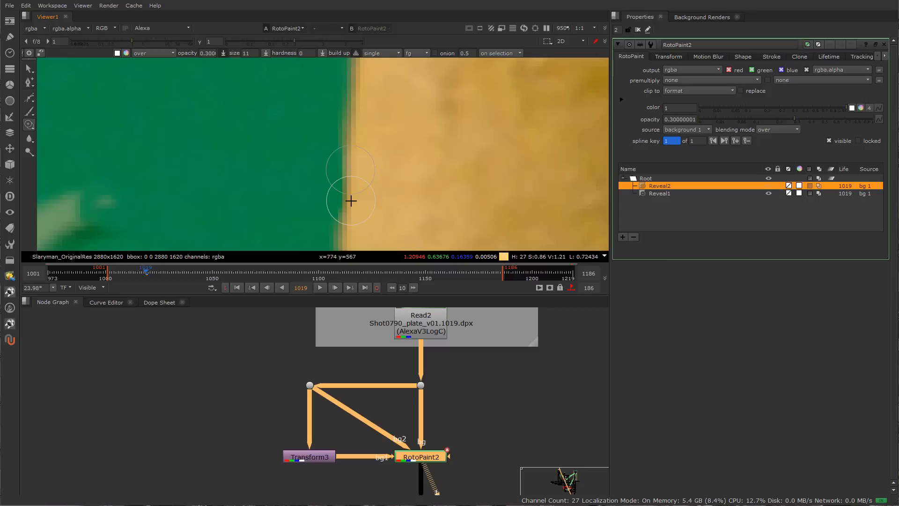
{"action": "mouse_move", "coordinate": [353, 130]}
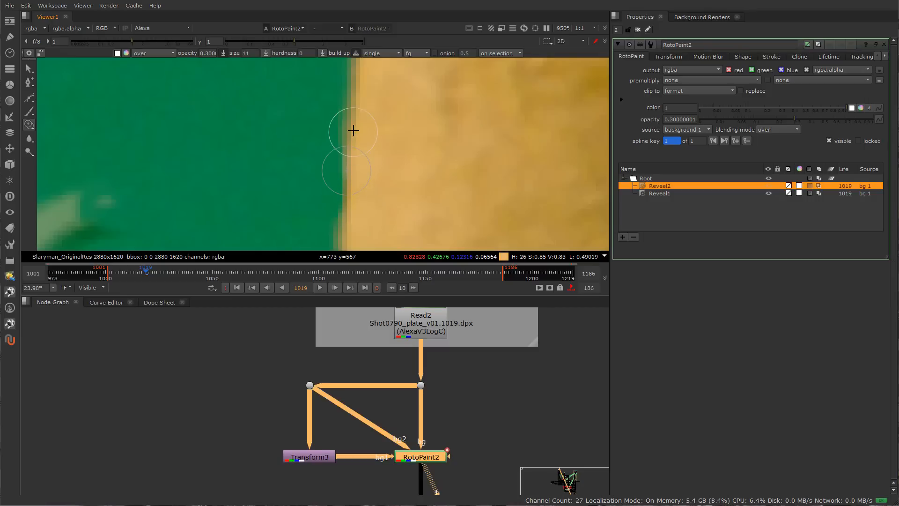
{"action": "mouse_move", "coordinate": [349, 170]}
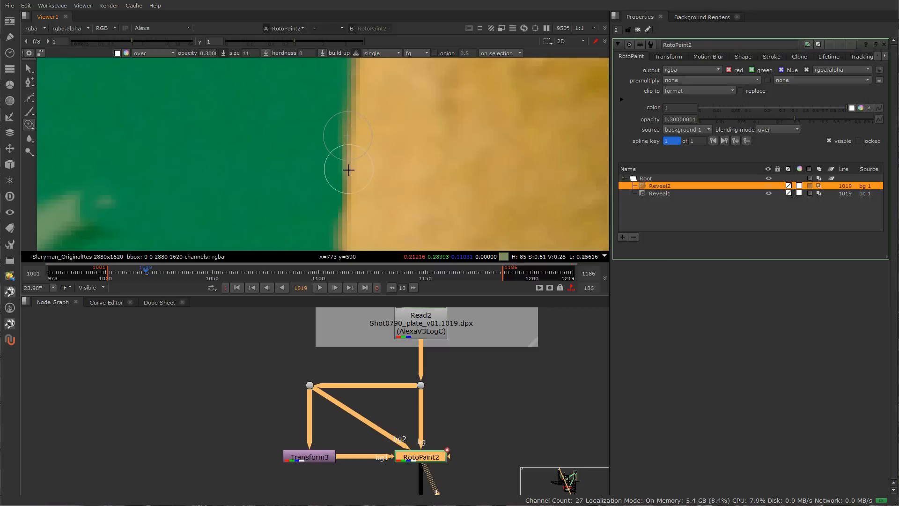
{"action": "mouse_move", "coordinate": [345, 179]}
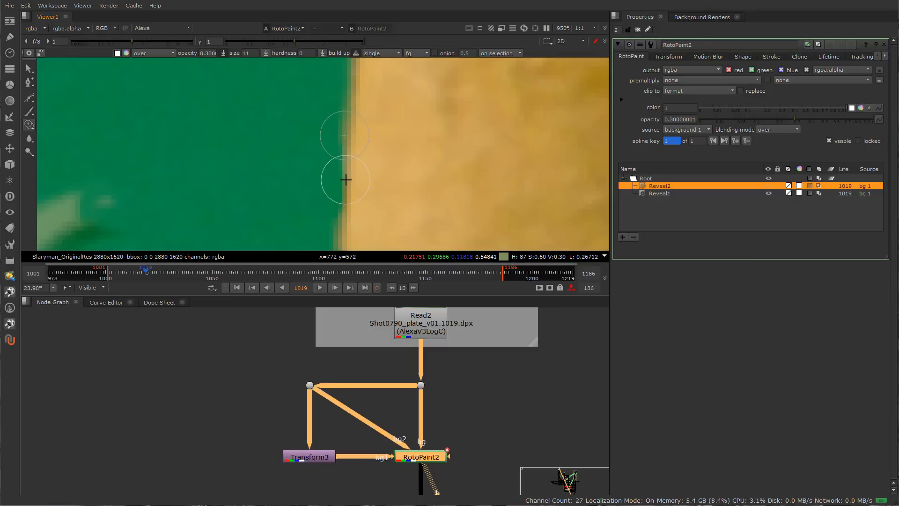
{"action": "mouse_move", "coordinate": [400, 179]}
{"action": "type", "text": "1"}
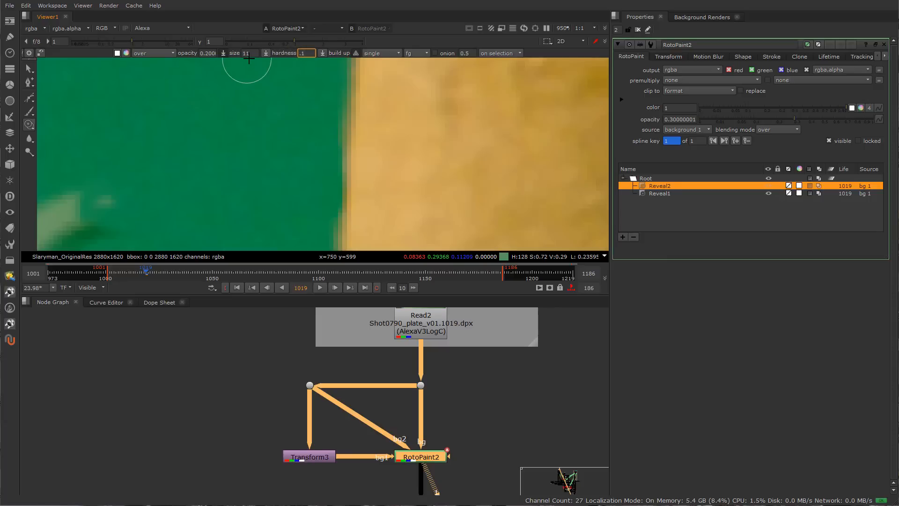
{"action": "mouse_move", "coordinate": [344, 195]}
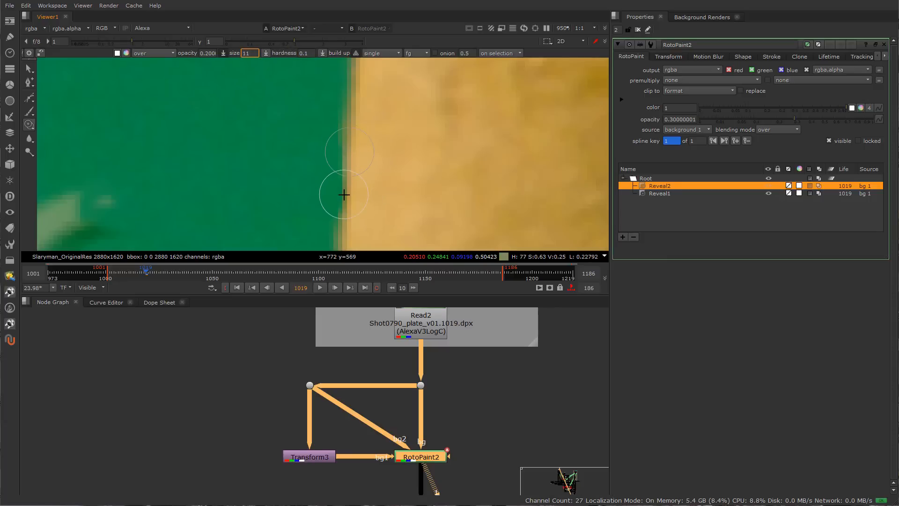
{"action": "mouse_move", "coordinate": [345, 145]}
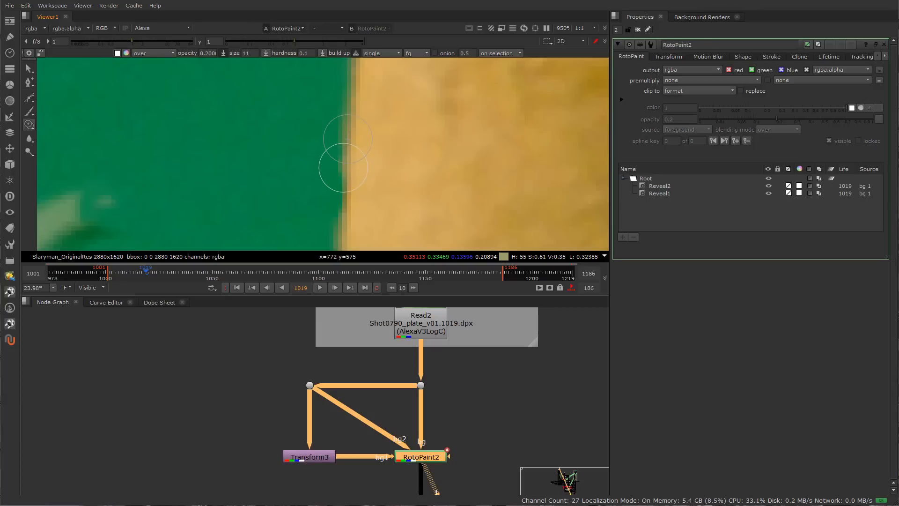
{"action": "mouse_move", "coordinate": [340, 169]}
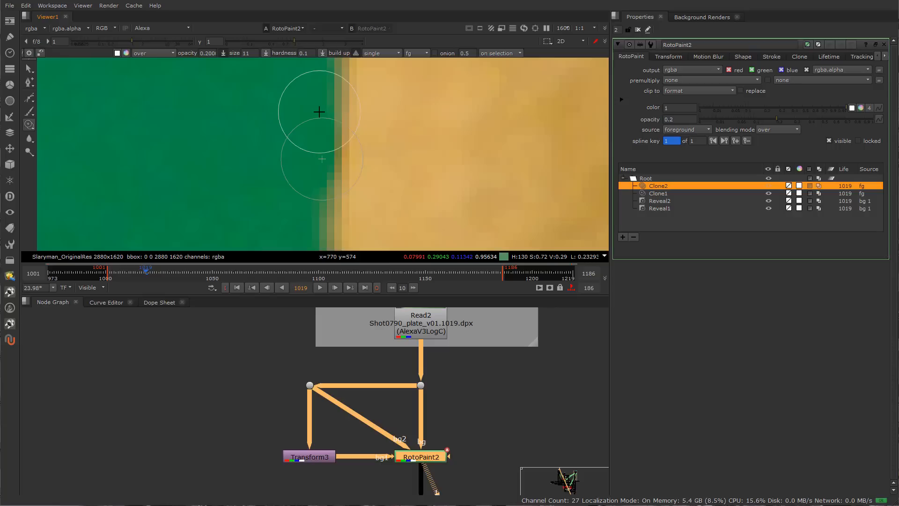
{"action": "mouse_move", "coordinate": [327, 140]}
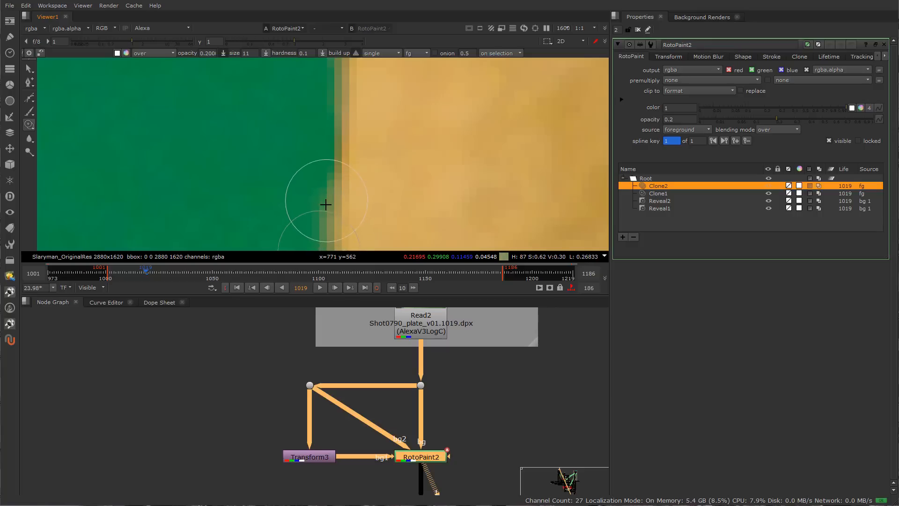
{"action": "mouse_move", "coordinate": [335, 147]}
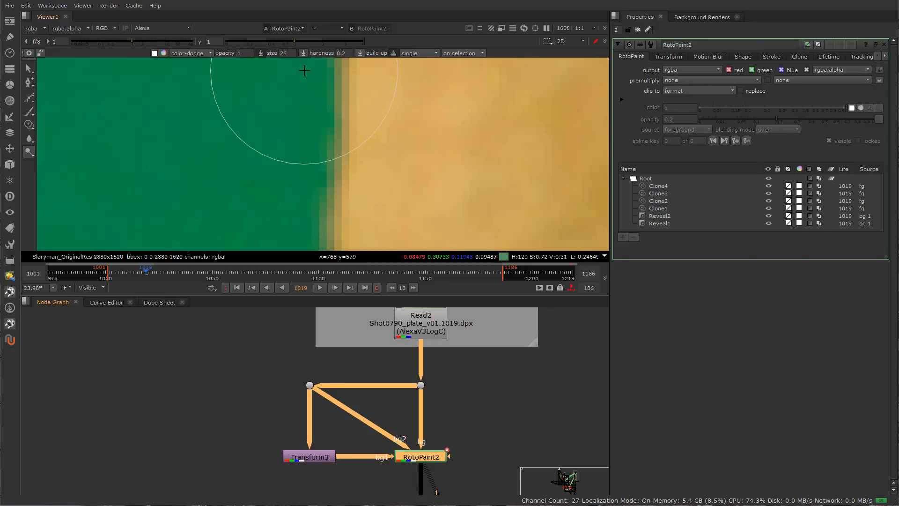
{"action": "mouse_move", "coordinate": [303, 194]}
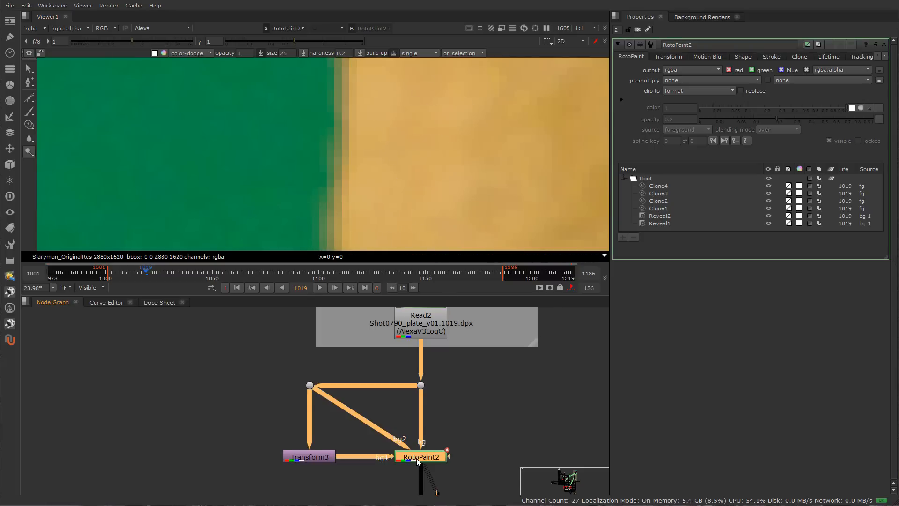
{"action": "mouse_move", "coordinate": [337, 159]}
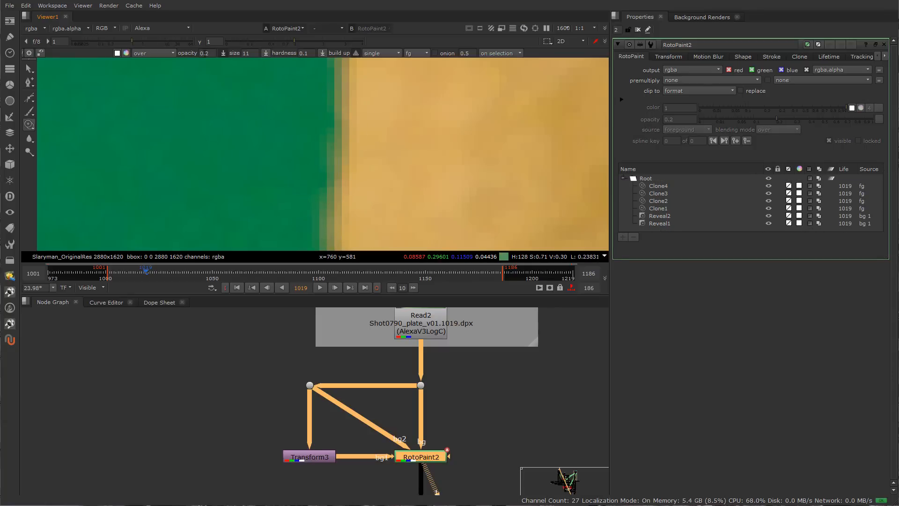
Add clone strokes Clone5–Clone9 at 0.1 opacity blending the green edge into the tan wall.
{"action": "left_click", "coordinate": [207, 53]}
{"action": "type", "text": "0.1"}
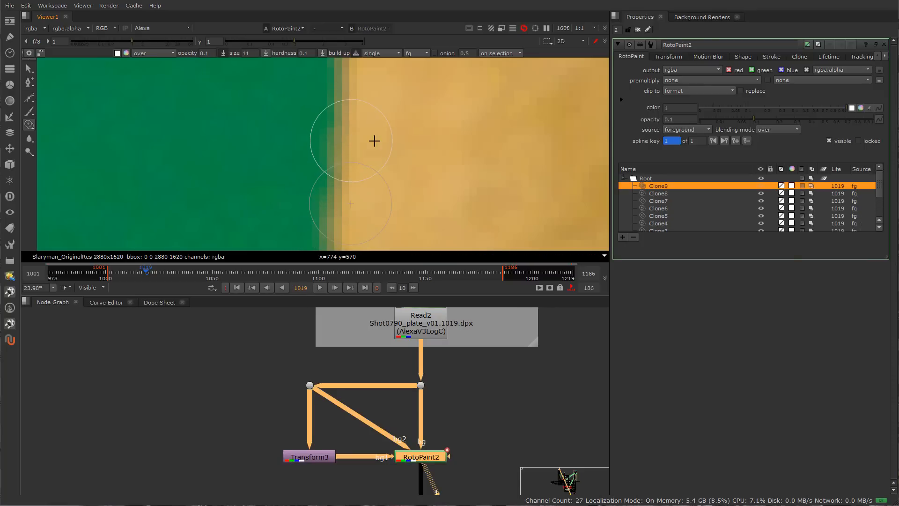
{"action": "mouse_move", "coordinate": [336, 174]}
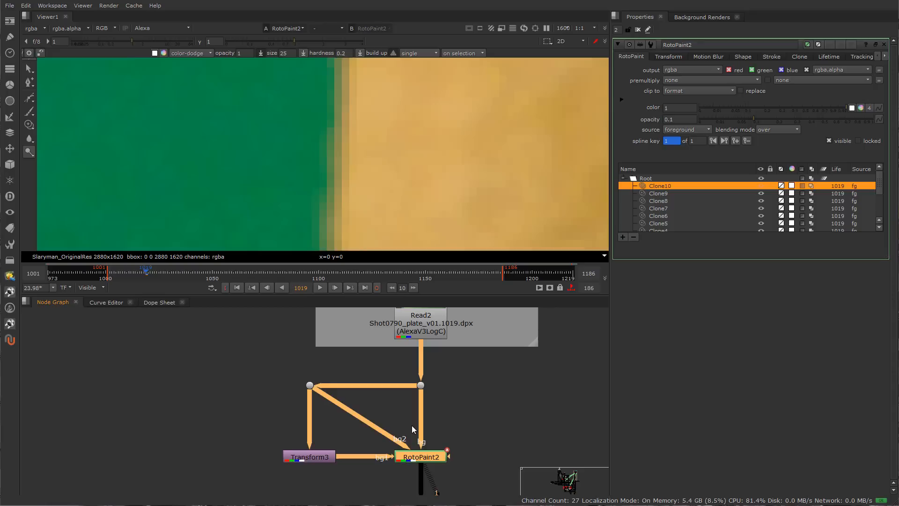
{"action": "mouse_move", "coordinate": [393, 218]}
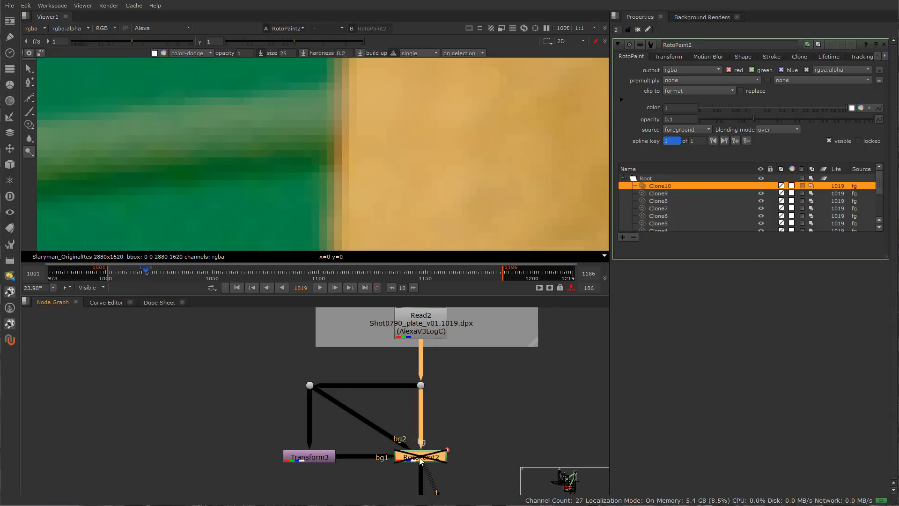
Switch RotoPaint2 off after Clone10 to show the original unpainted green edge.
{"action": "left_click", "coordinate": [420, 456]}
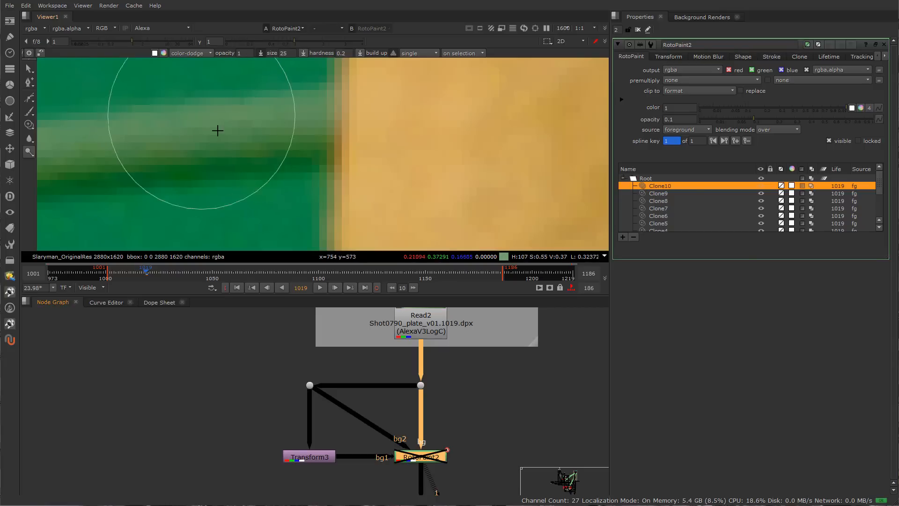
{"action": "mouse_move", "coordinate": [117, 72]}
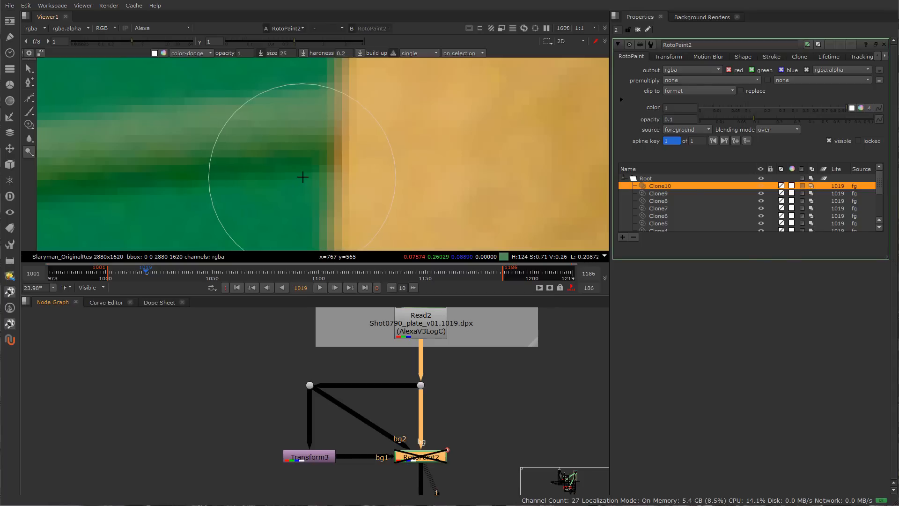
{"action": "mouse_move", "coordinate": [147, 154]}
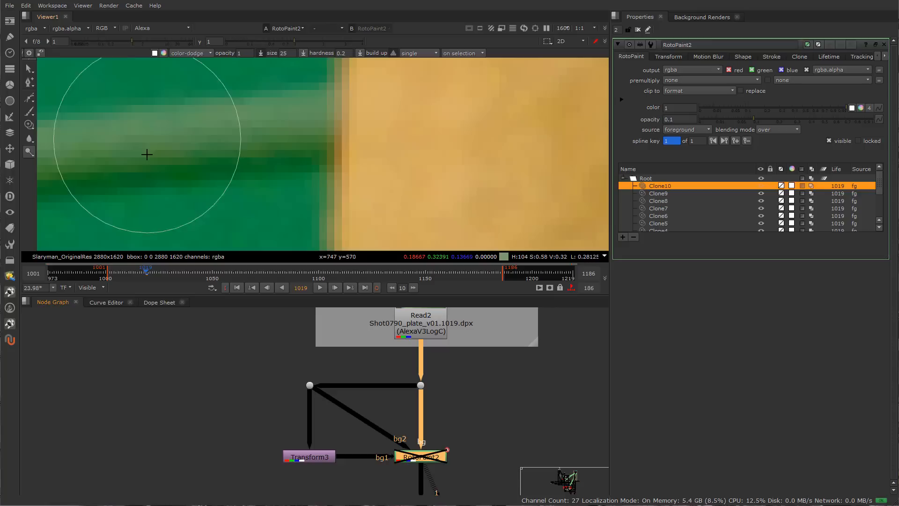
{"action": "mouse_move", "coordinate": [160, 153]}
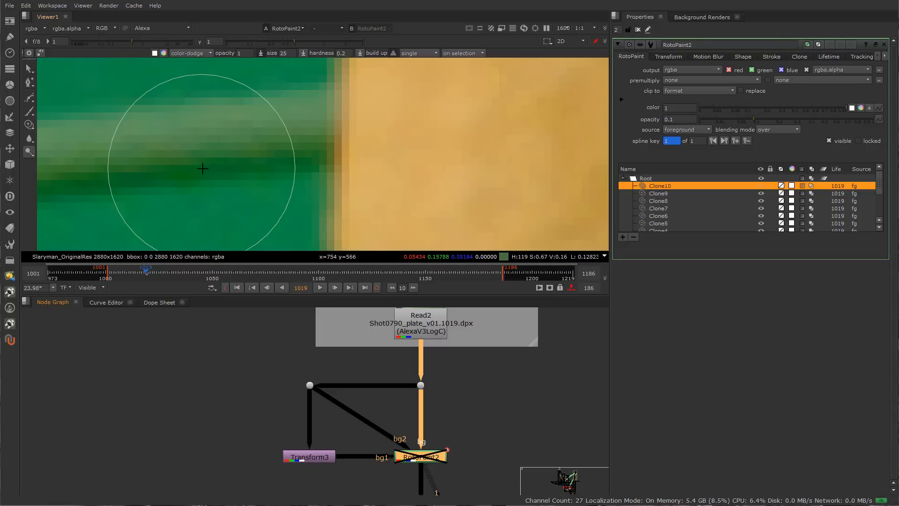
{"action": "mouse_move", "coordinate": [184, 110]}
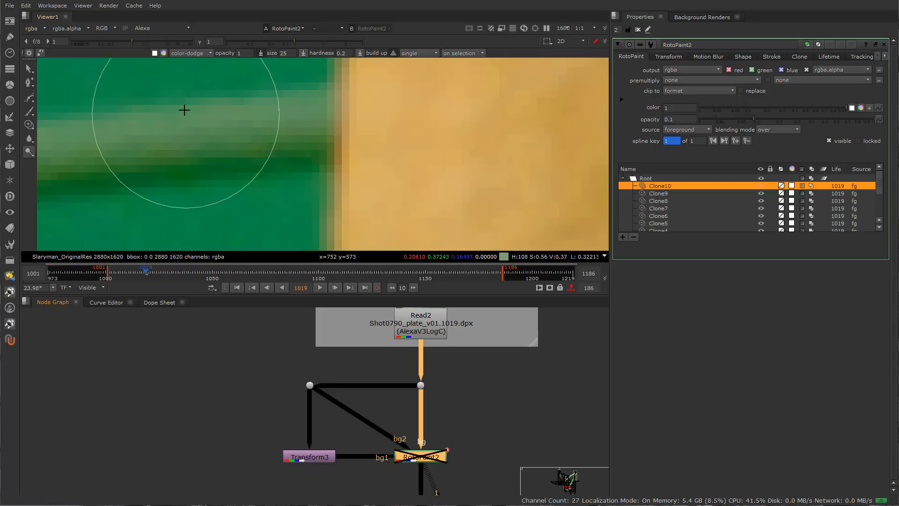
{"action": "mouse_move", "coordinate": [268, 245]}
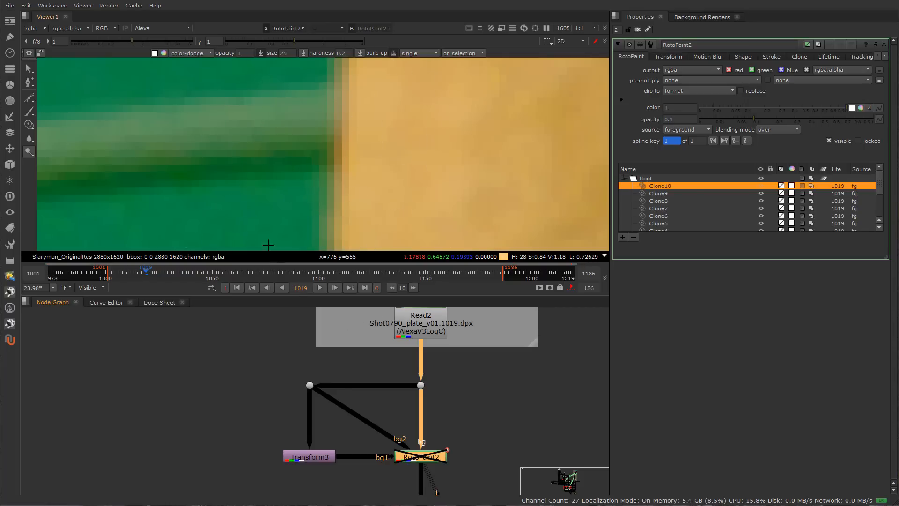
{"action": "mouse_move", "coordinate": [633, 301]}
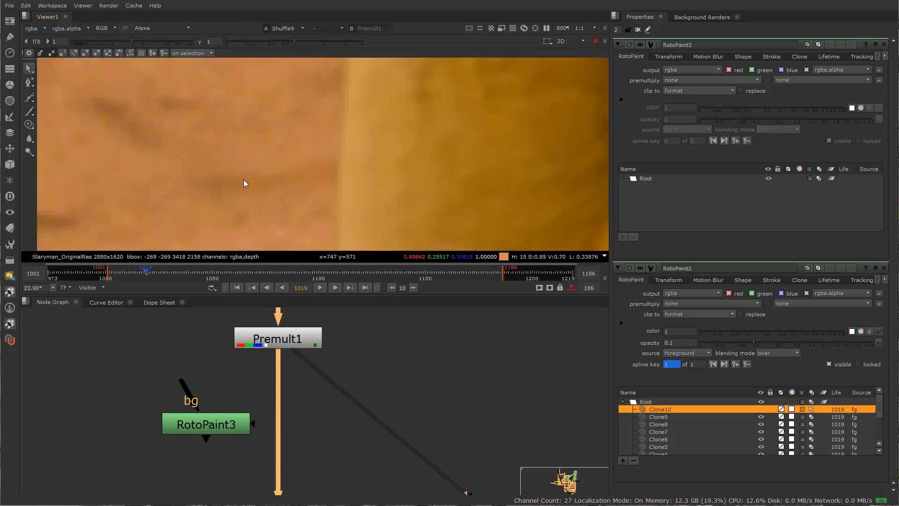
{"action": "mouse_move", "coordinate": [337, 167]}
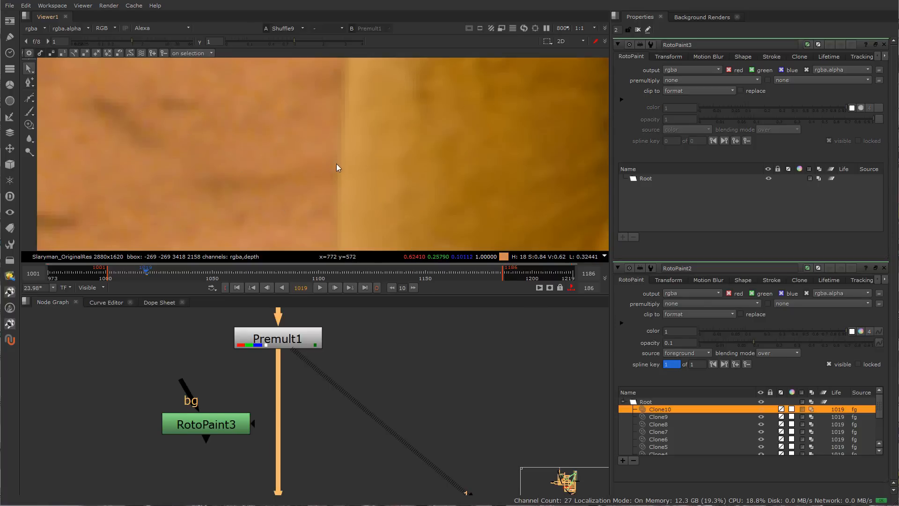
{"action": "mouse_move", "coordinate": [338, 175]}
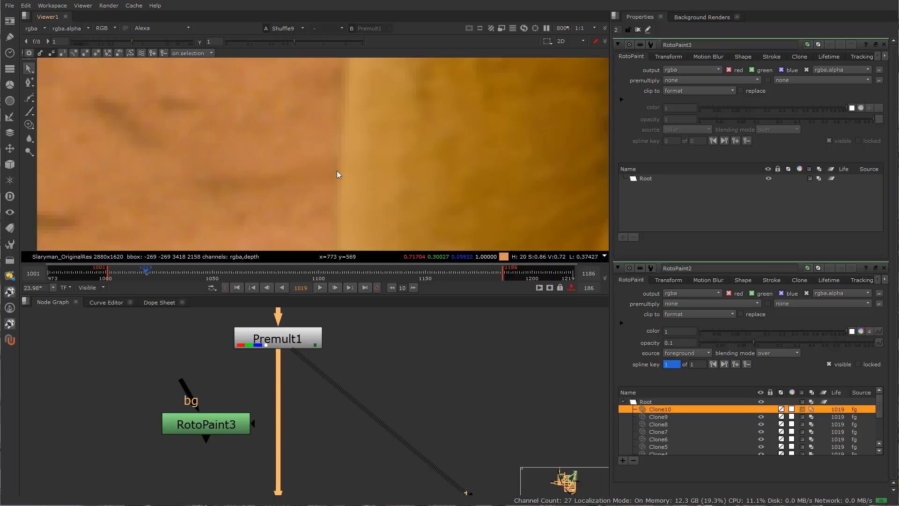
{"action": "mouse_move", "coordinate": [330, 126]}
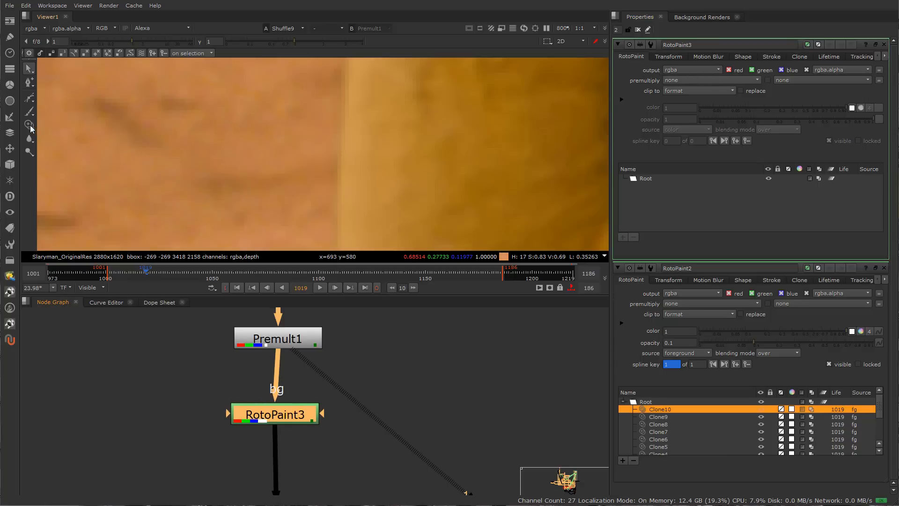
{"action": "mouse_move", "coordinate": [329, 189]}
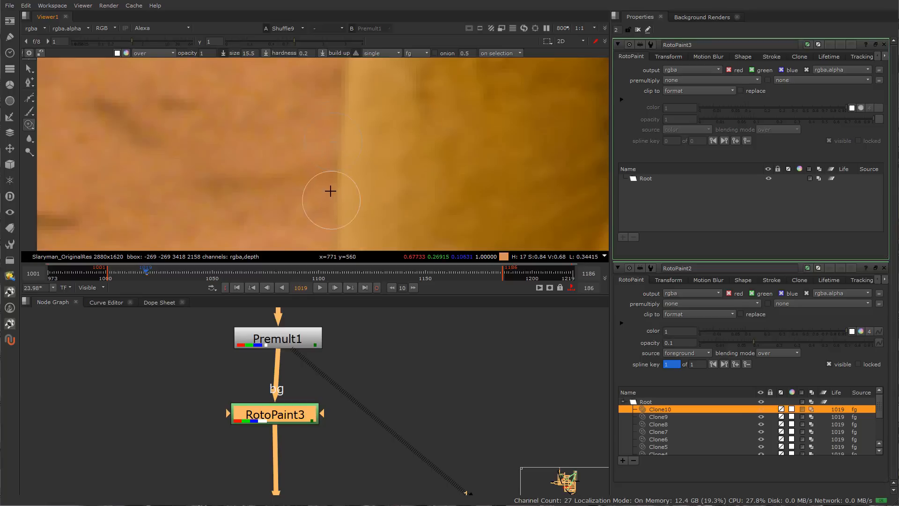
{"action": "mouse_move", "coordinate": [335, 177]}
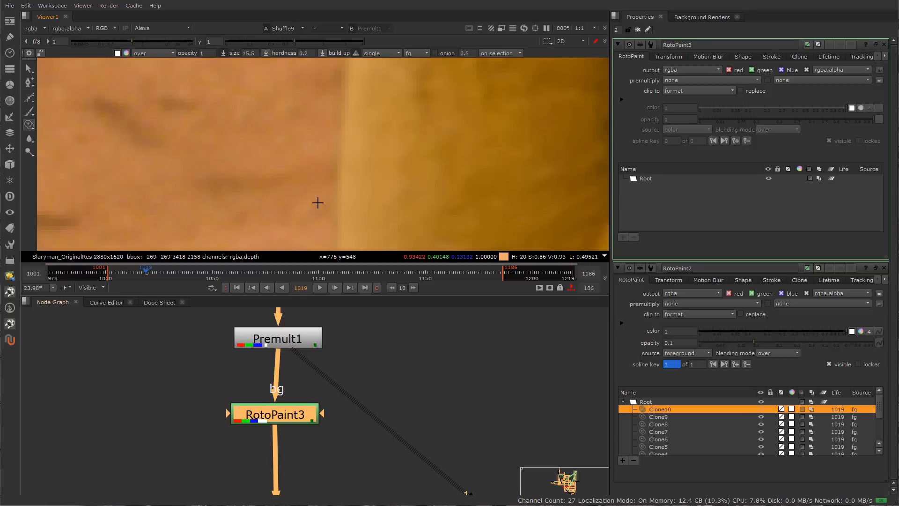
{"action": "mouse_move", "coordinate": [337, 184]}
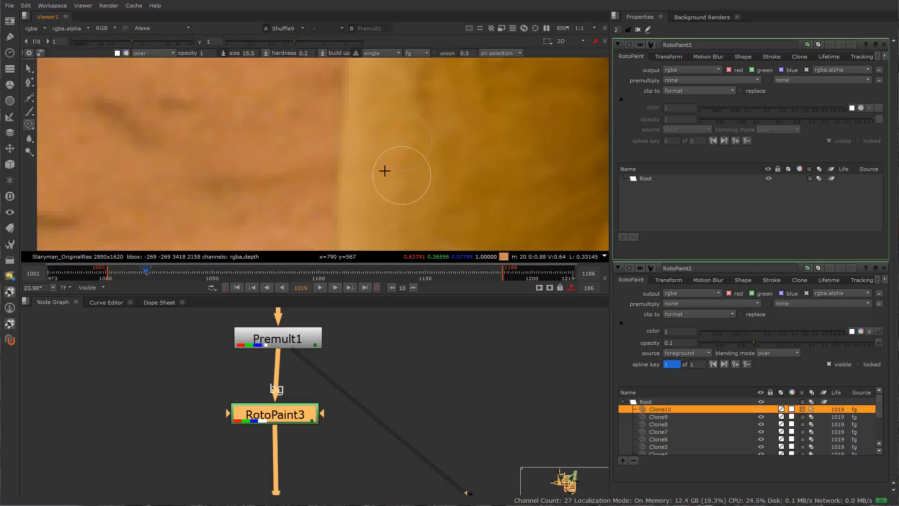
{"action": "mouse_move", "coordinate": [337, 166]}
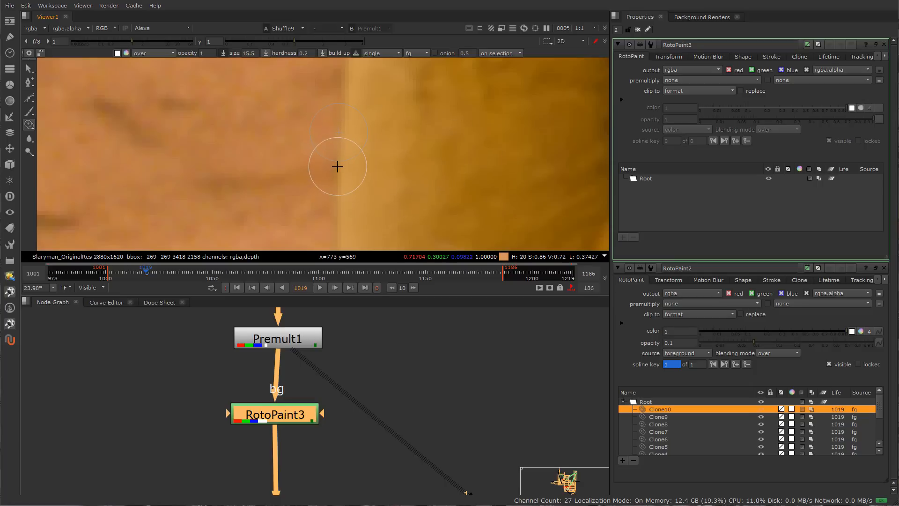
{"action": "mouse_move", "coordinate": [337, 169]}
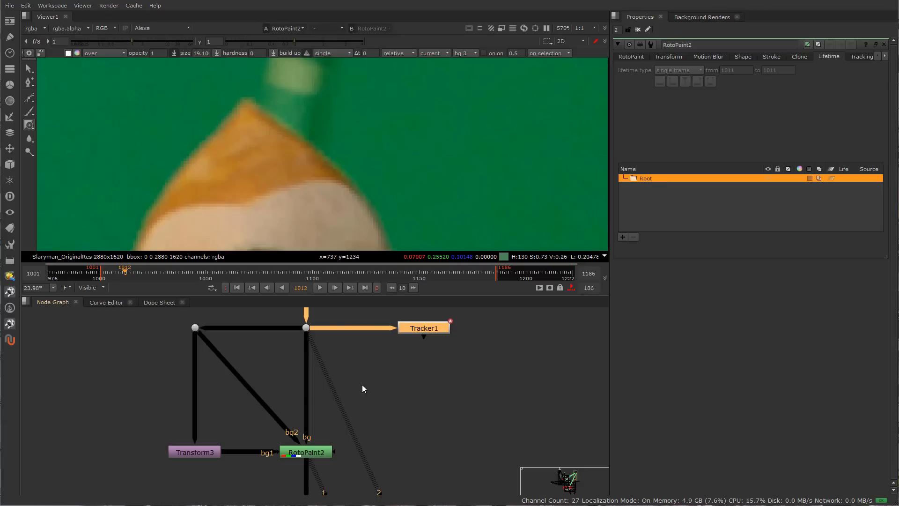
{"action": "mouse_move", "coordinate": [393, 357]}
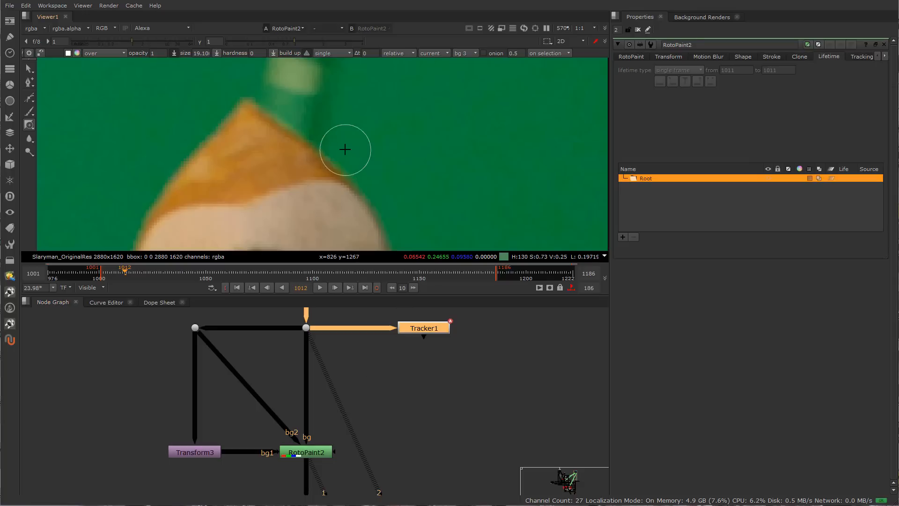
{"action": "mouse_move", "coordinate": [400, 349]}
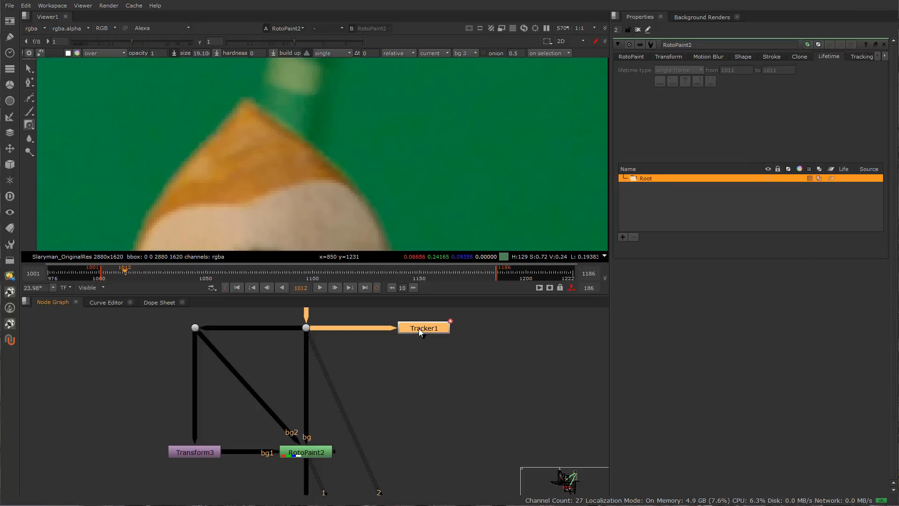
Select Tracker1 on the RotoPaint2 branch to show its track path on the stand tip.
{"action": "left_click", "coordinate": [423, 327]}
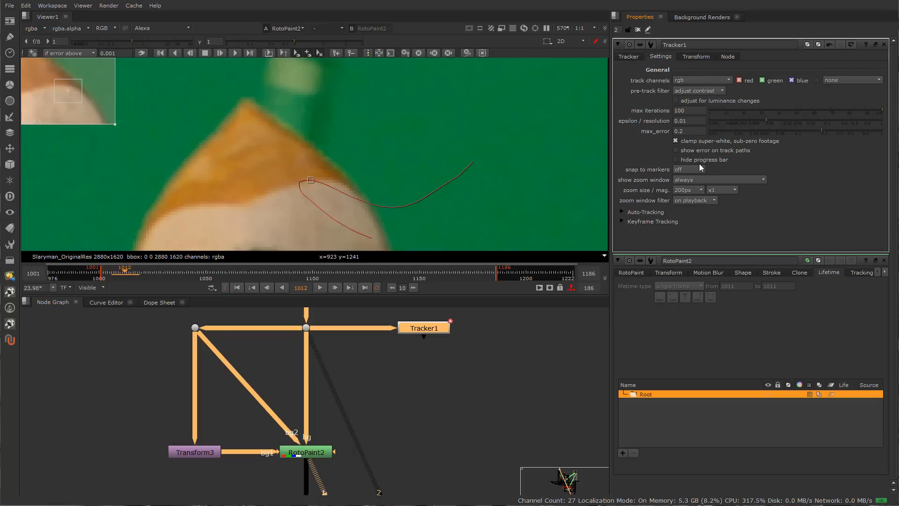
Export a stabilize transform from Tracker1 and place it below the tracker.
{"action": "left_click", "coordinate": [695, 57]}
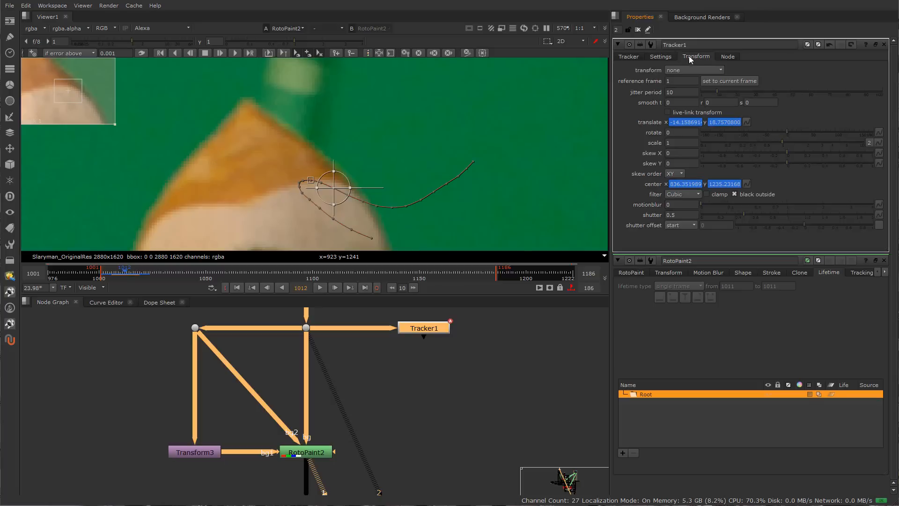
{"action": "left_click", "coordinate": [628, 56]}
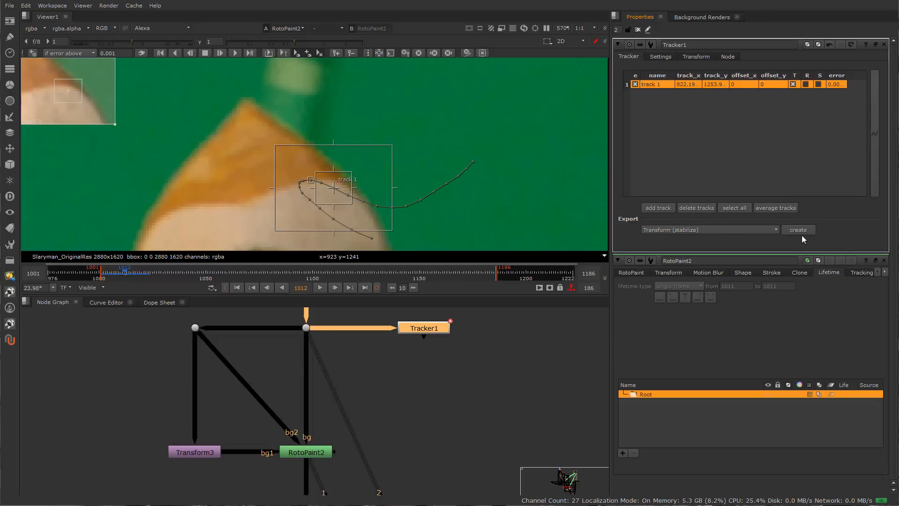
{"action": "left_click", "coordinate": [798, 230]}
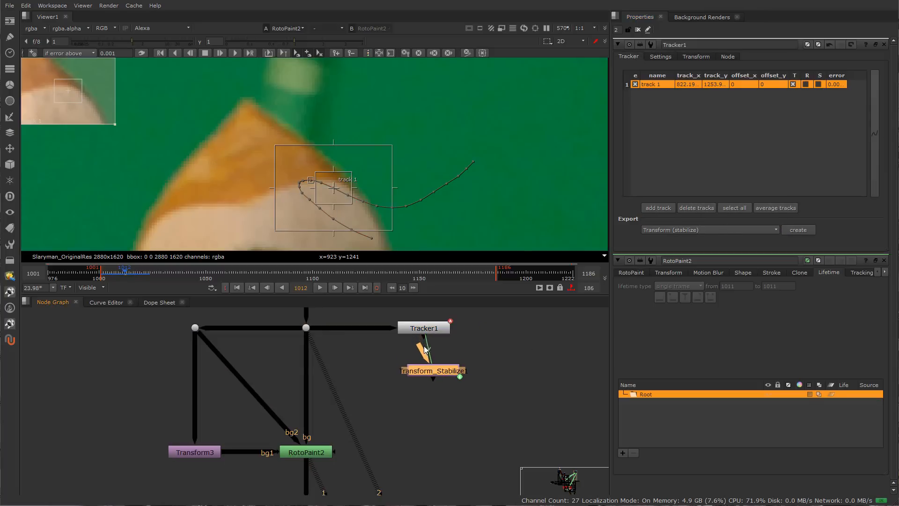
{"action": "left_click_drag", "start_coordinate": [432, 370], "coordinate": [390, 370]}
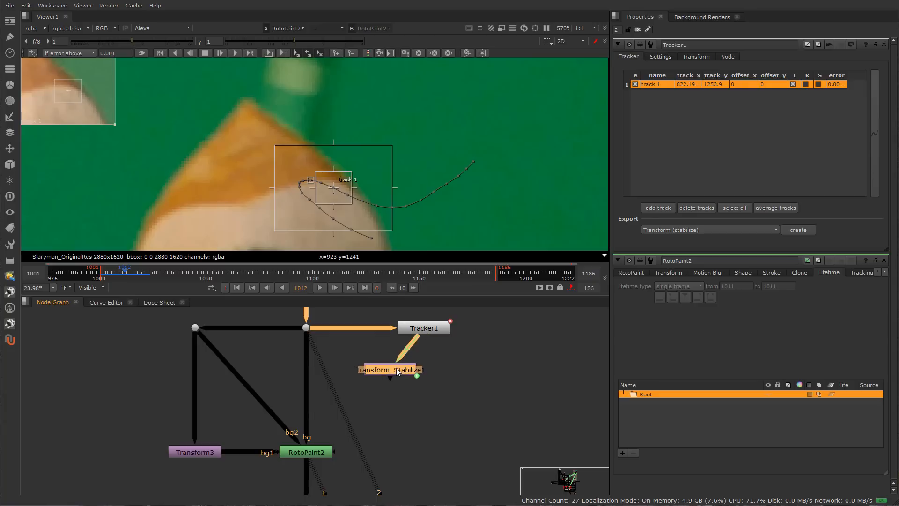
Export a match-move transform and insert TimeOffset1 set to 4 frames between them.
{"action": "left_click", "coordinate": [710, 230]}
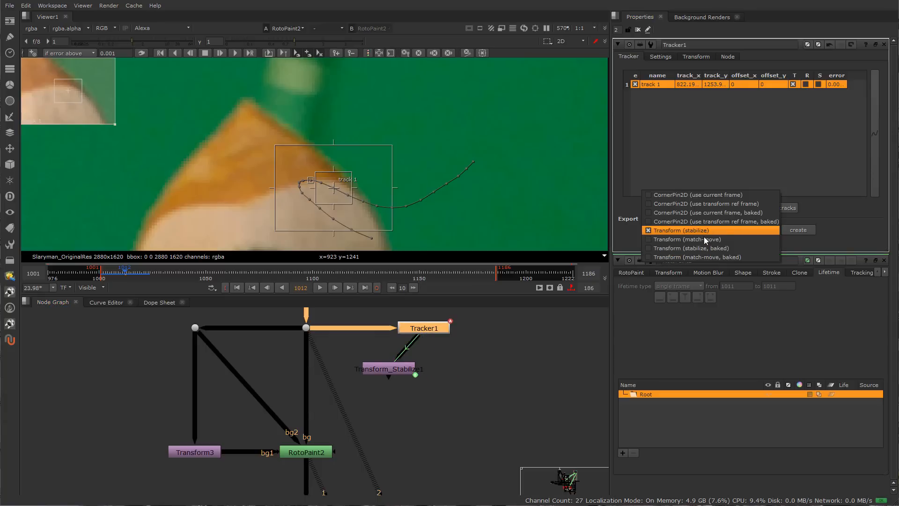
{"action": "left_click", "coordinate": [685, 239]}
{"action": "type", "text": "TimeOffset [Time]"}
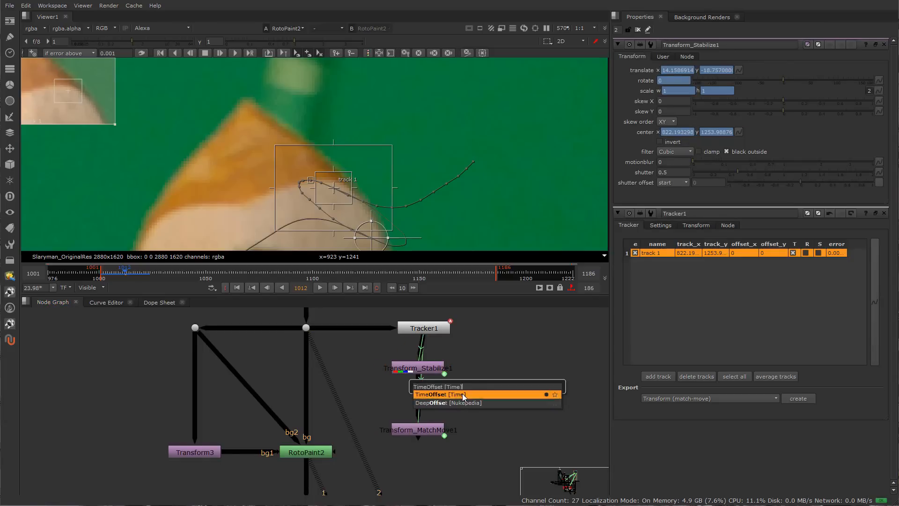
{"action": "left_click", "coordinate": [439, 393]}
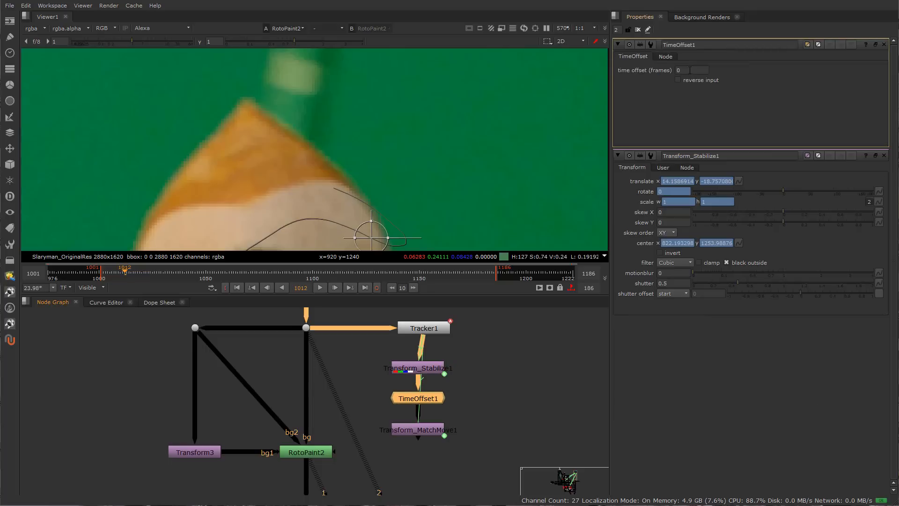
{"action": "type", "text": "4"}
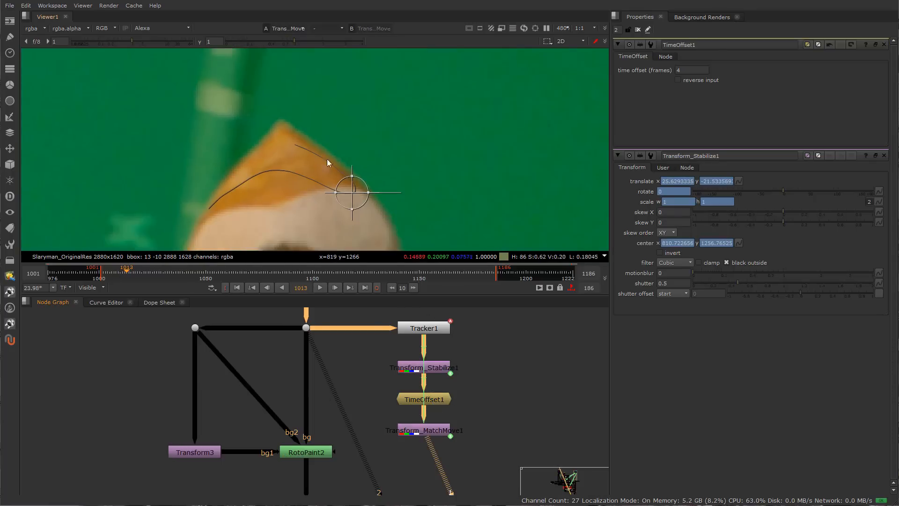
{"action": "mouse_move", "coordinate": [309, 342]}
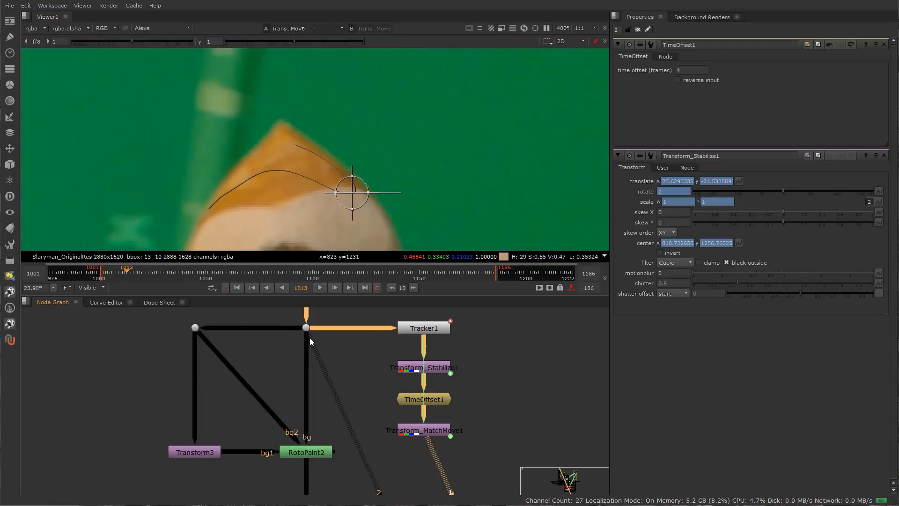
Feed Transform_MatchMove1 into RotoPaint2 as its new bg3 input.
{"action": "left_click", "coordinate": [424, 430]}
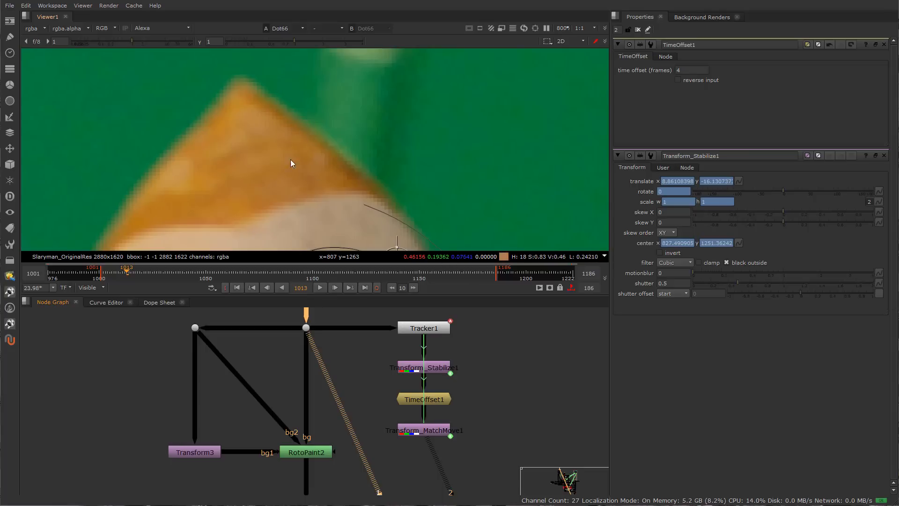
{"action": "mouse_move", "coordinate": [314, 145]}
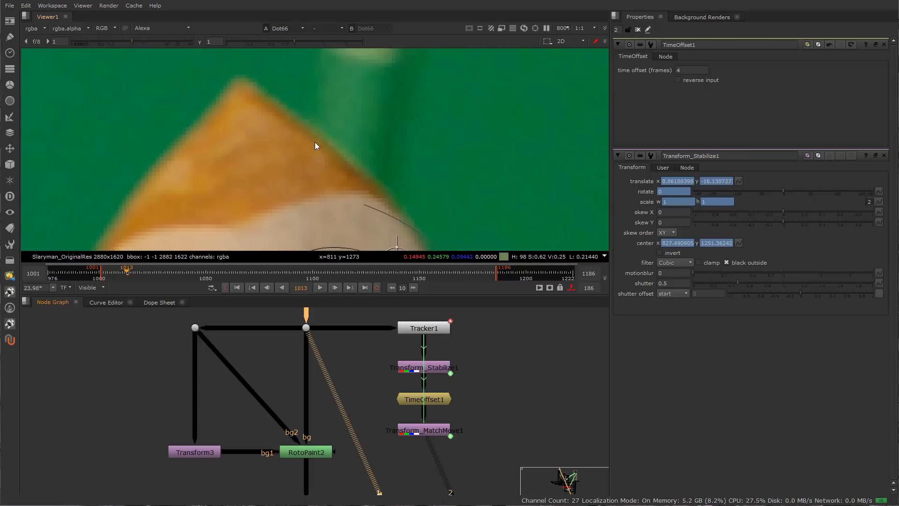
{"action": "mouse_move", "coordinate": [361, 191]}
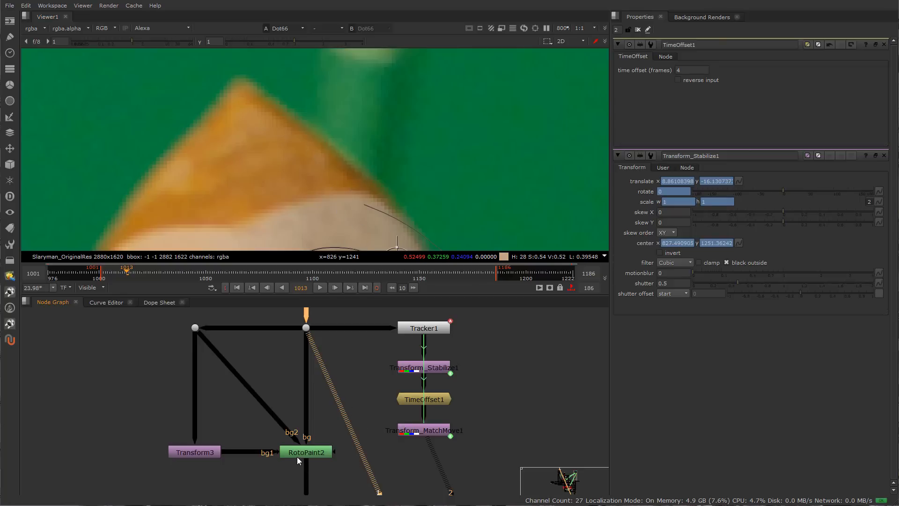
{"action": "mouse_move", "coordinate": [294, 458]}
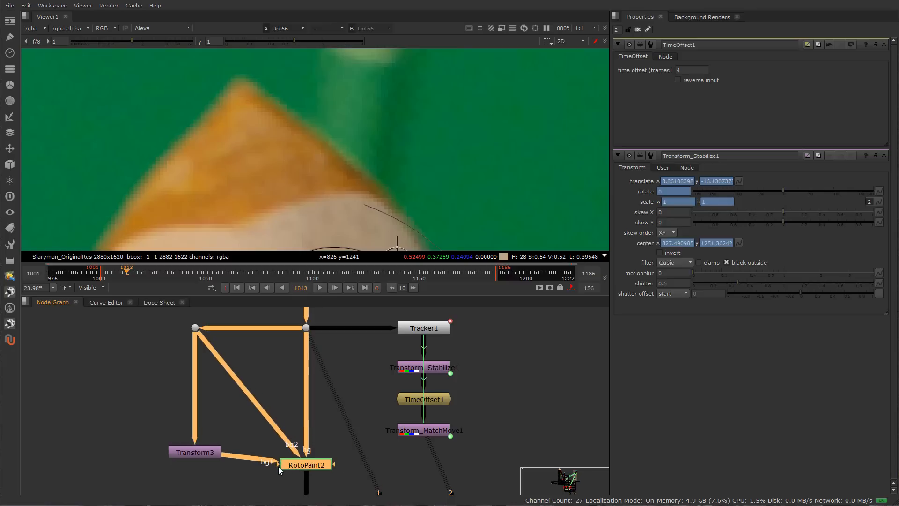
{"action": "left_click_drag", "start_coordinate": [307, 464], "coordinate": [425, 433]}
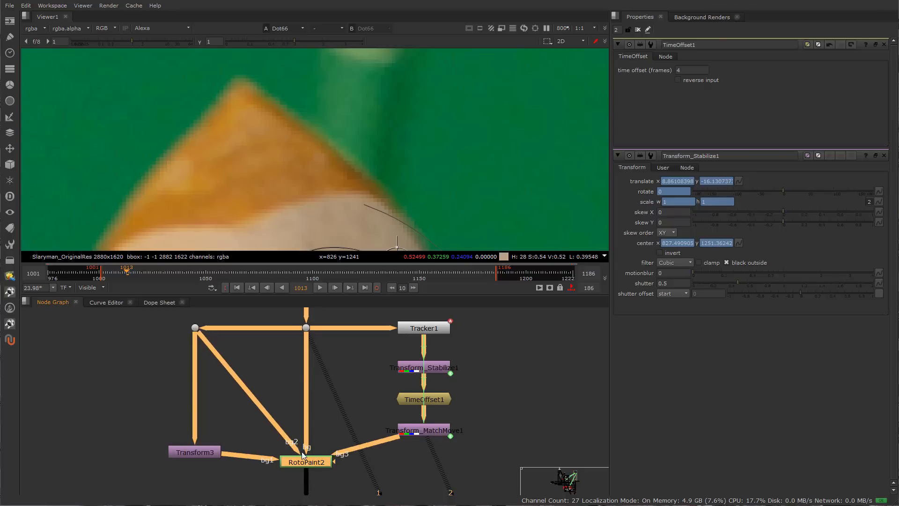
{"action": "left_click_drag", "start_coordinate": [306, 462], "coordinate": [306, 430]}
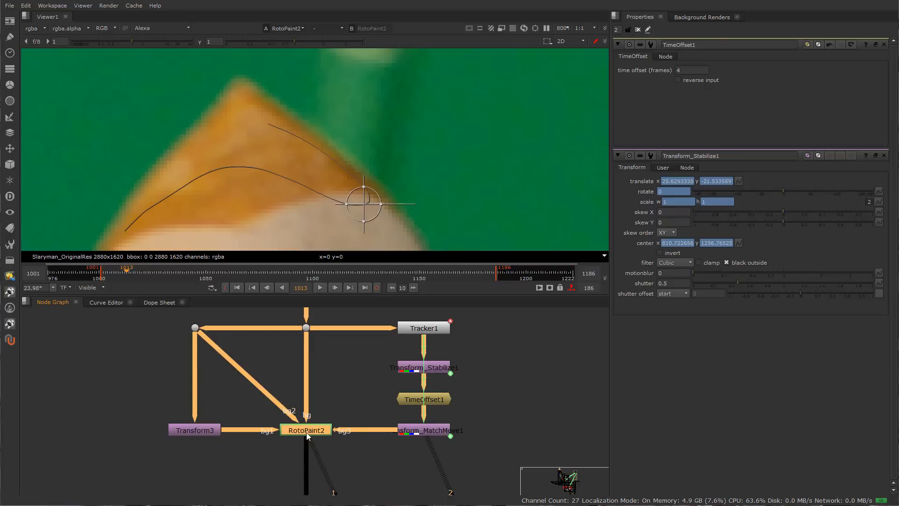
In RotoPaint2's properties, switch from the Clone brush to the Reveal brush.
{"action": "double_click", "coordinate": [306, 430]}
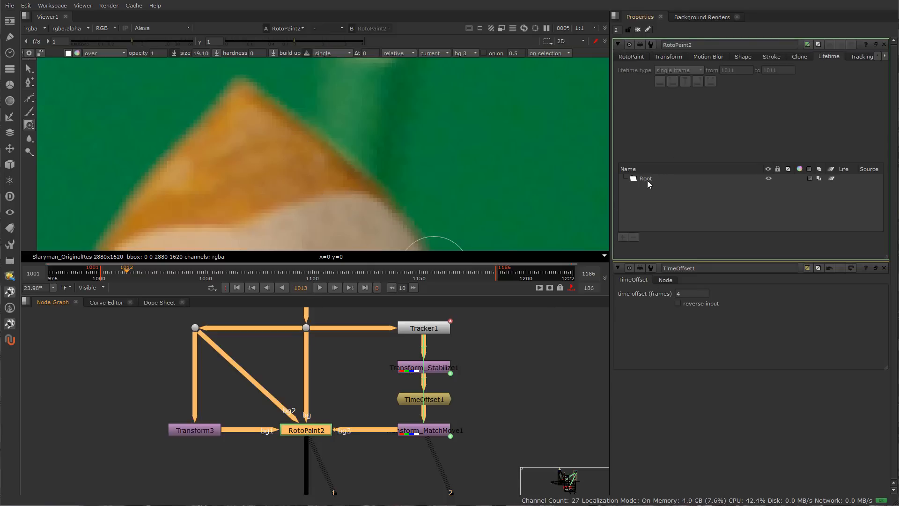
{"action": "left_click", "coordinate": [645, 178]}
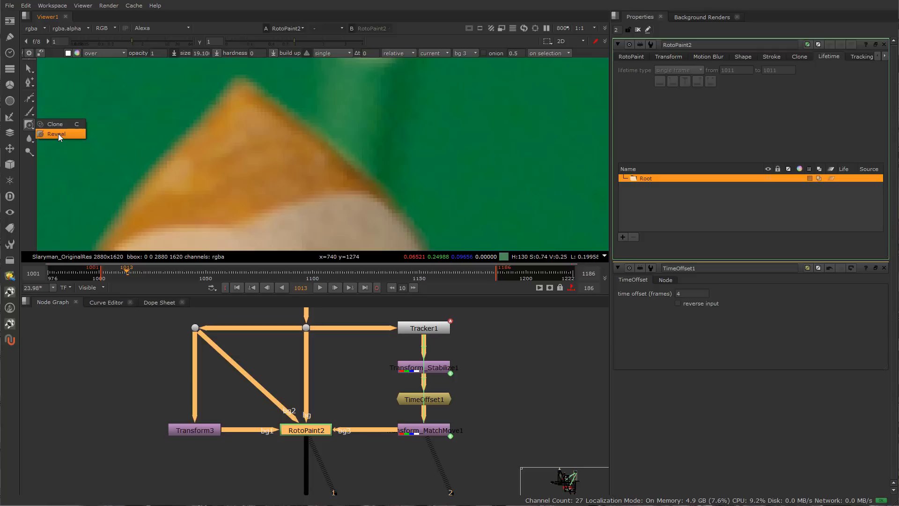
{"action": "left_click", "coordinate": [56, 133]}
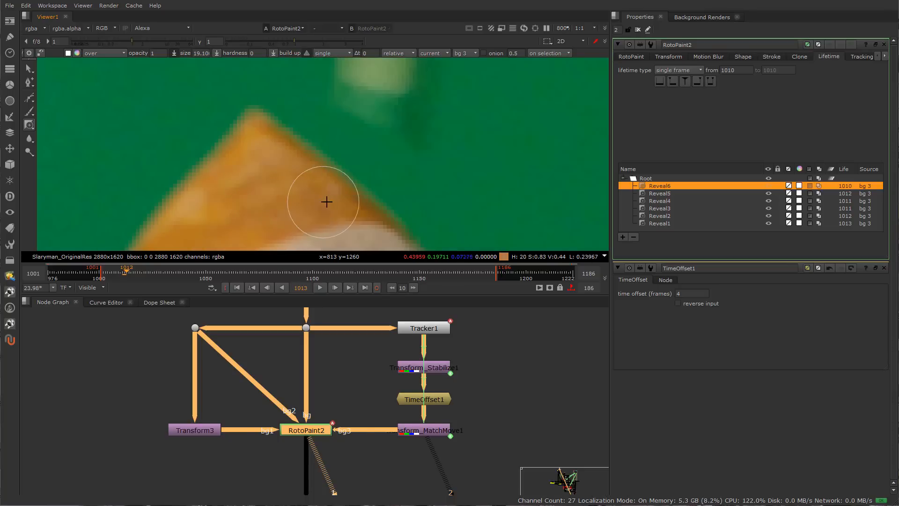
{"action": "mouse_move", "coordinate": [279, 160]}
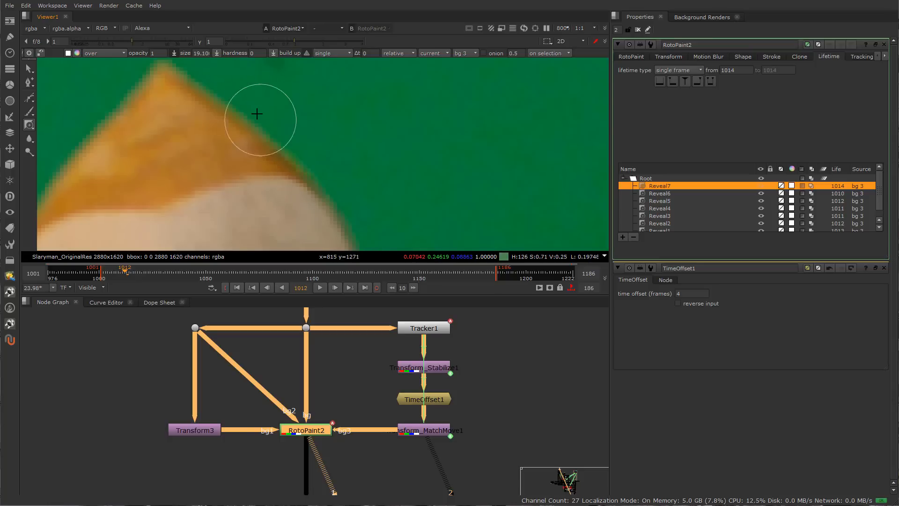
{"action": "mouse_move", "coordinate": [473, 186]}
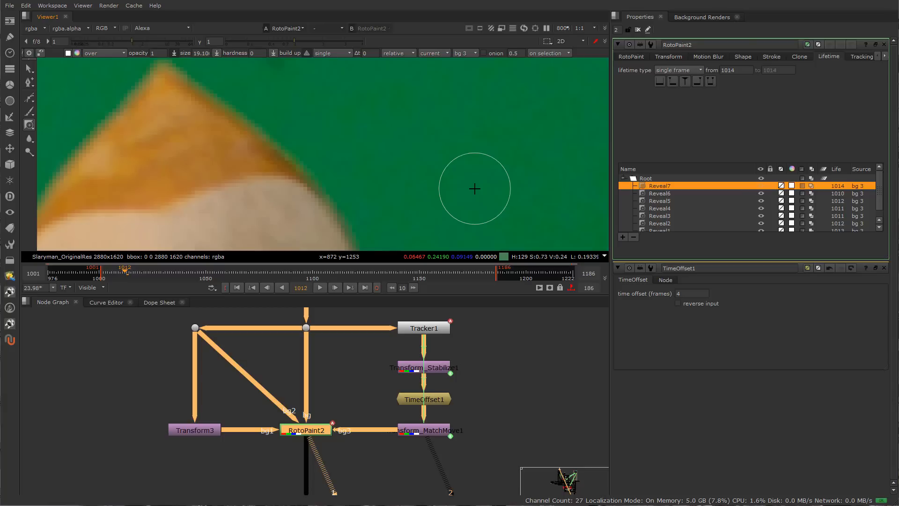
{"action": "mouse_move", "coordinate": [513, 186]}
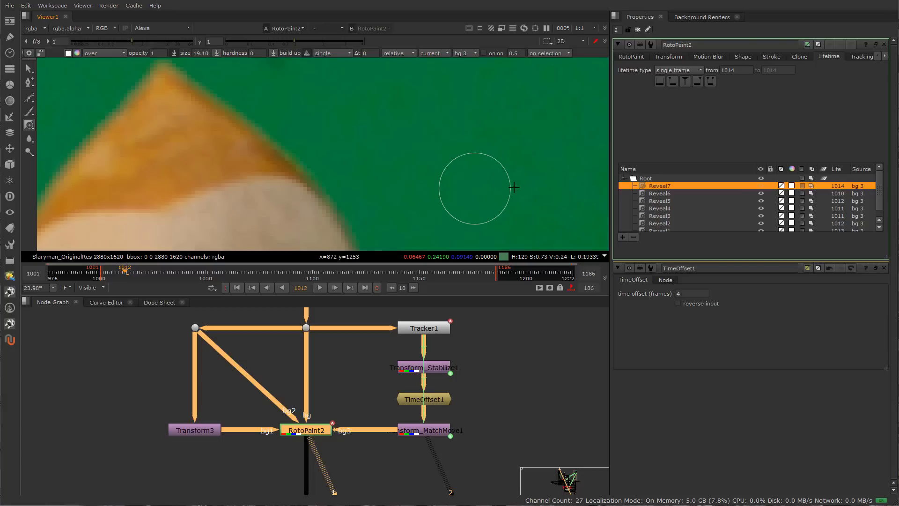